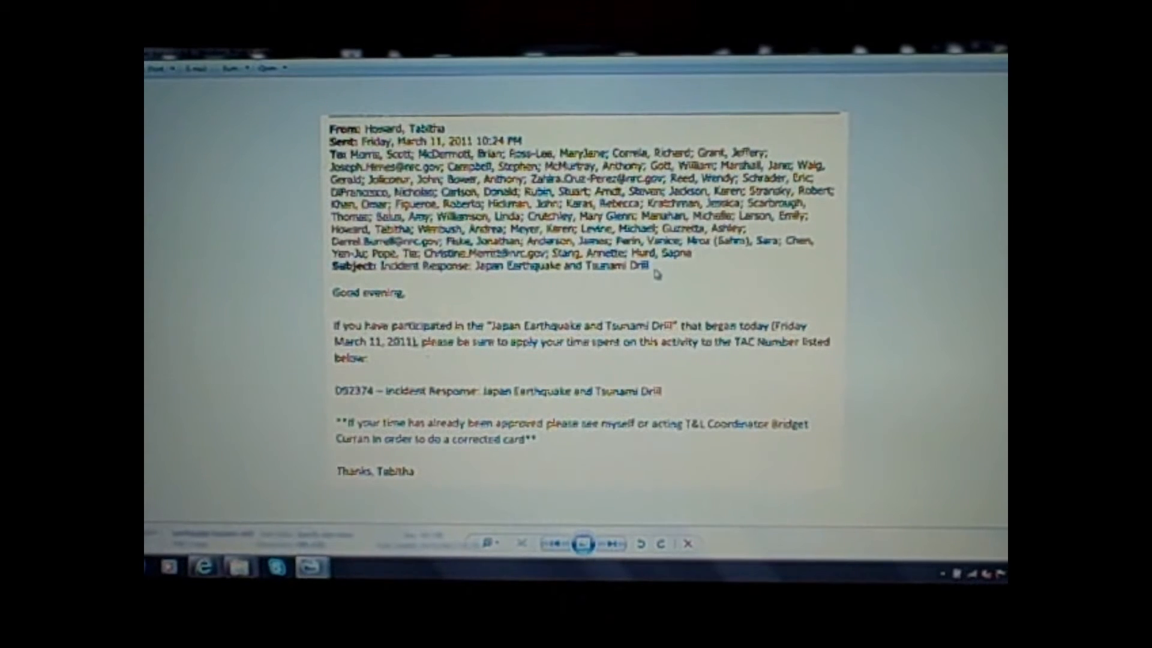
{"action": "mouse_move", "coordinate": [345, 282]}
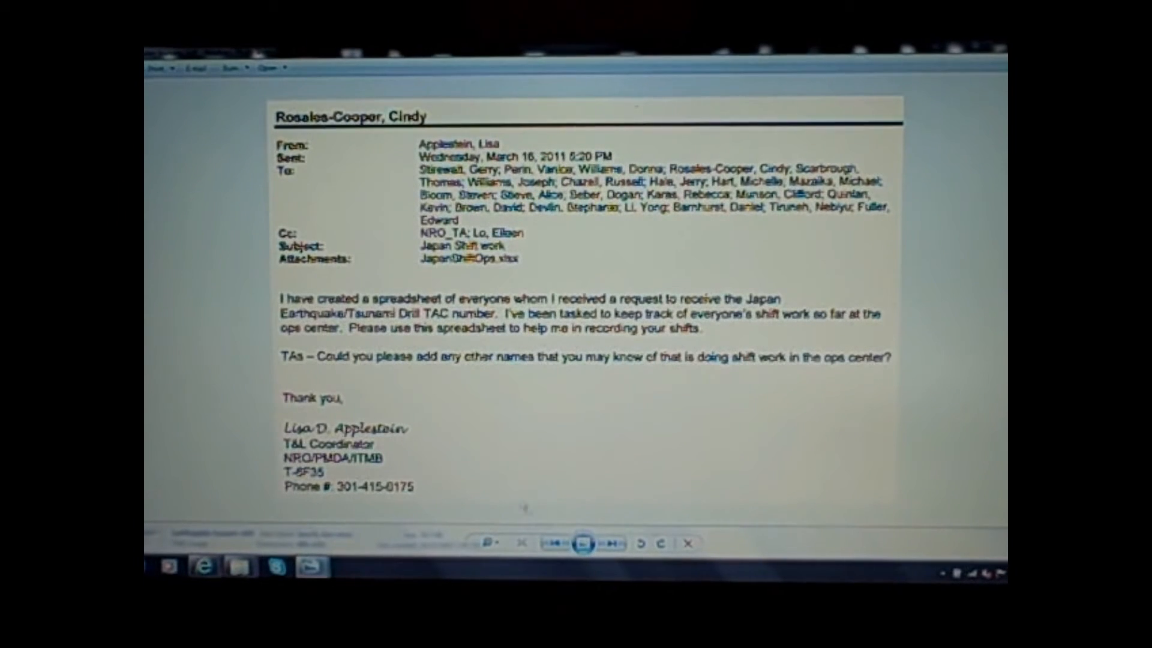
{"action": "mouse_move", "coordinate": [531, 514]}
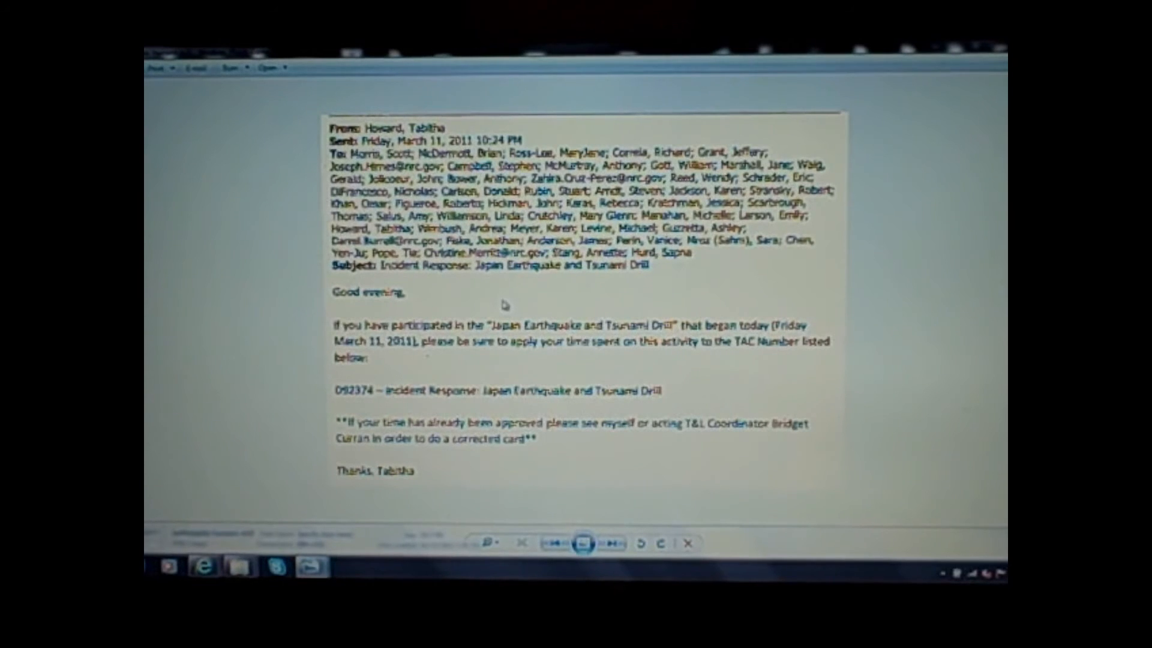
{"action": "mouse_move", "coordinate": [218, 304]}
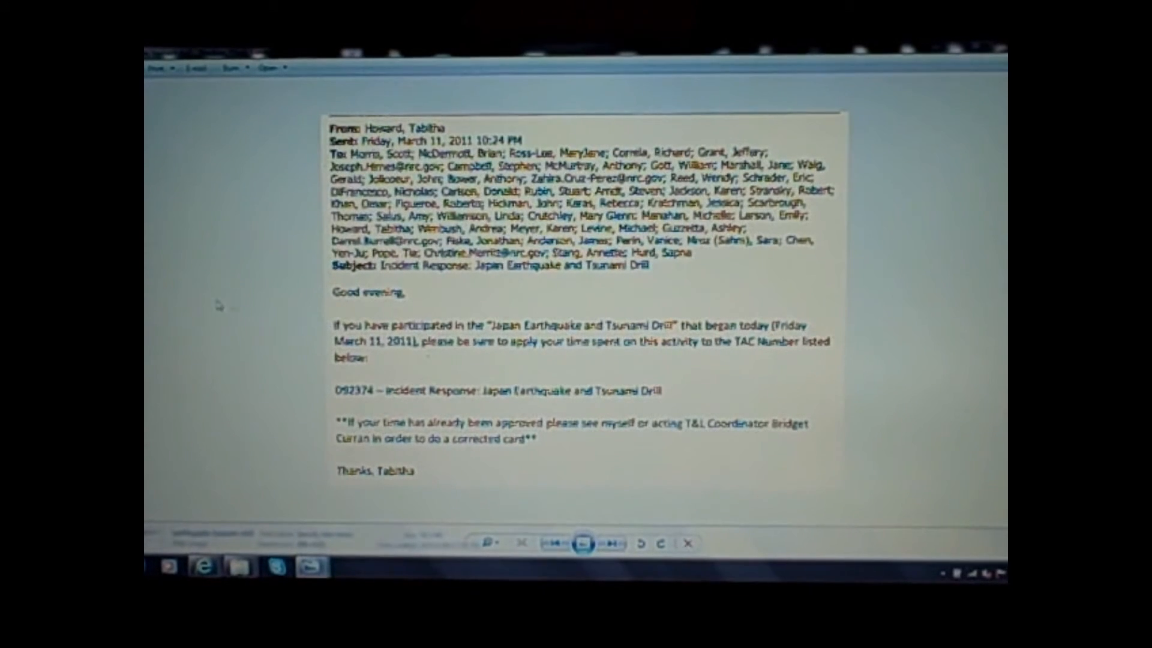